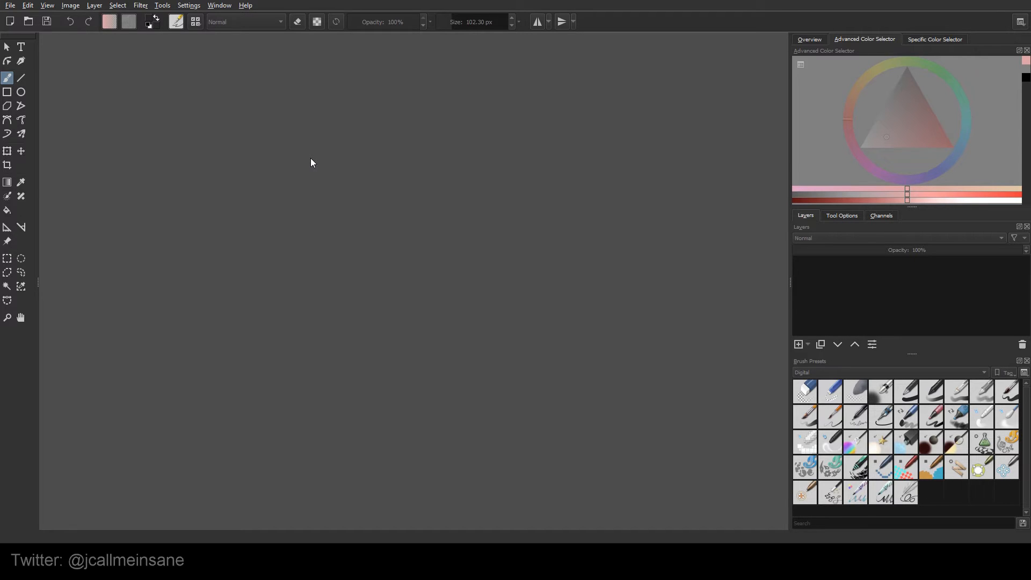
mouse_move(302, 162)
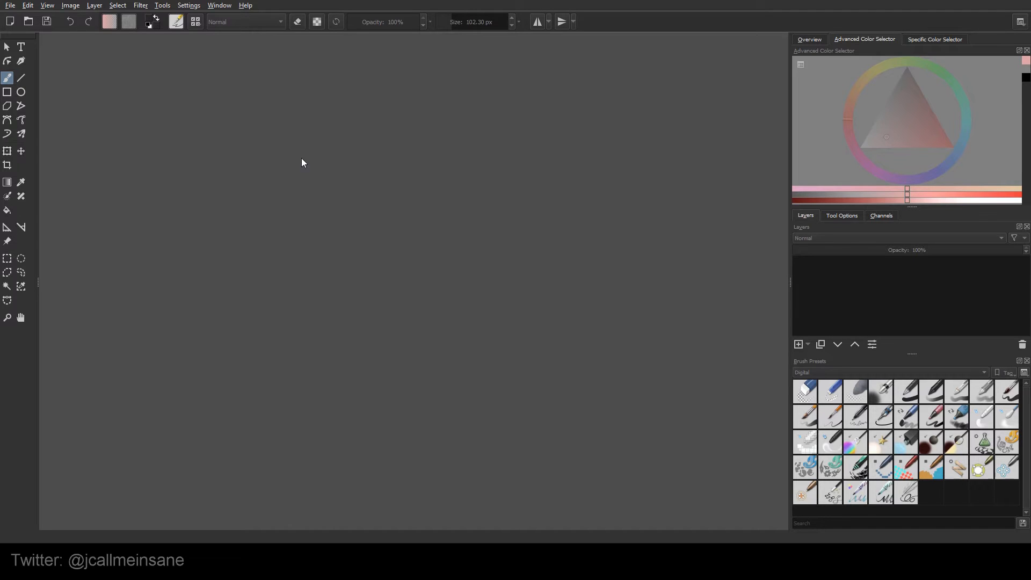
mouse_move(10, 5)
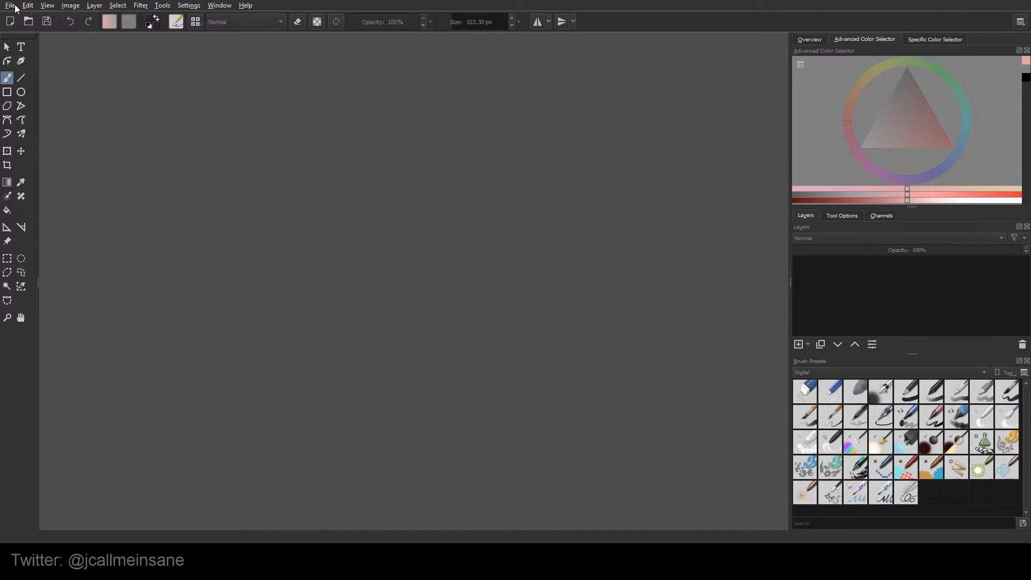
Open the File menu on the empty Krita workspace
left_click(10, 5)
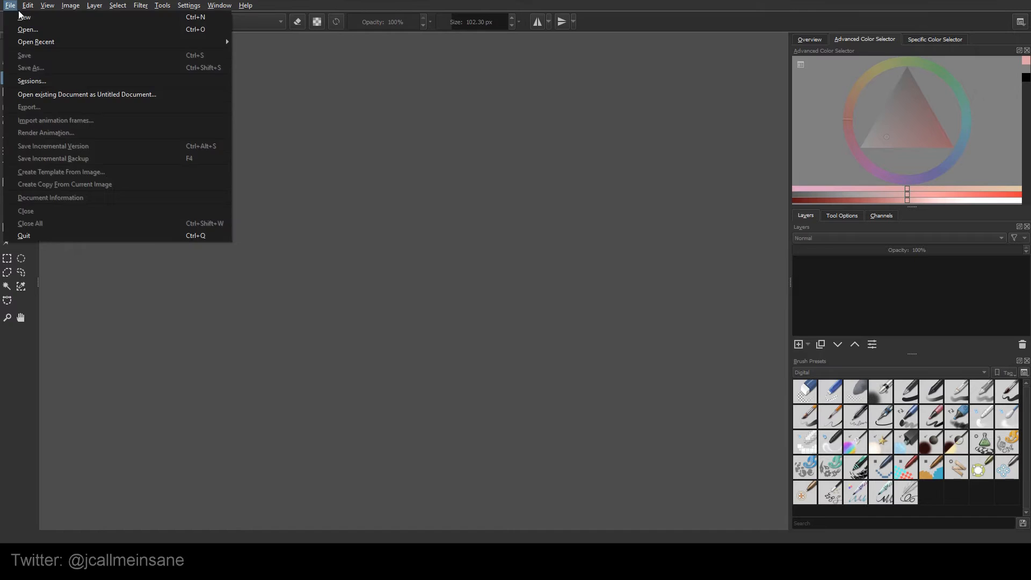
Choose New from the File menu to create a 3200 × 2400 document
left_click(24, 17)
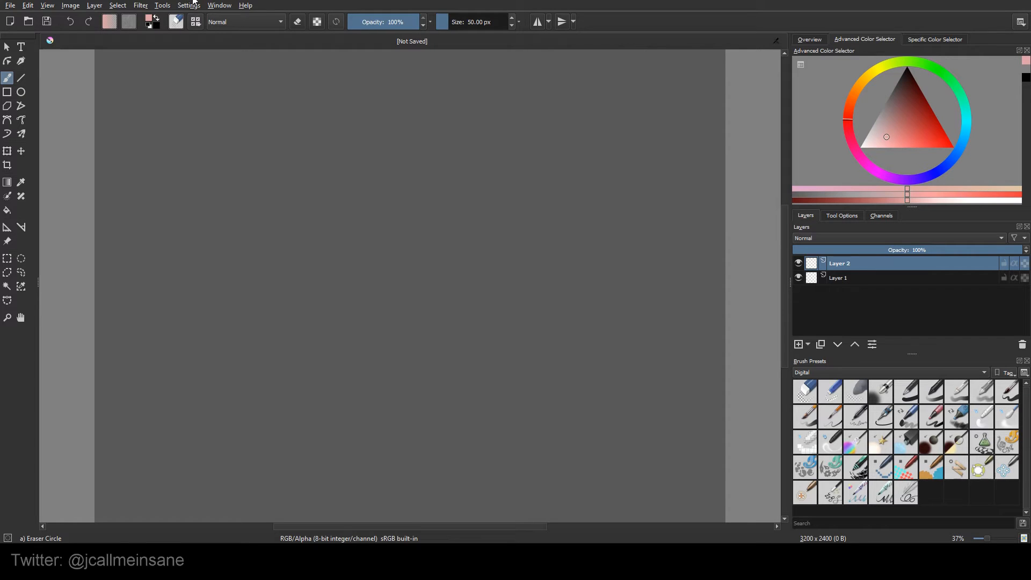
Show the Undo History docker from the Settings menu
left_click(188, 5)
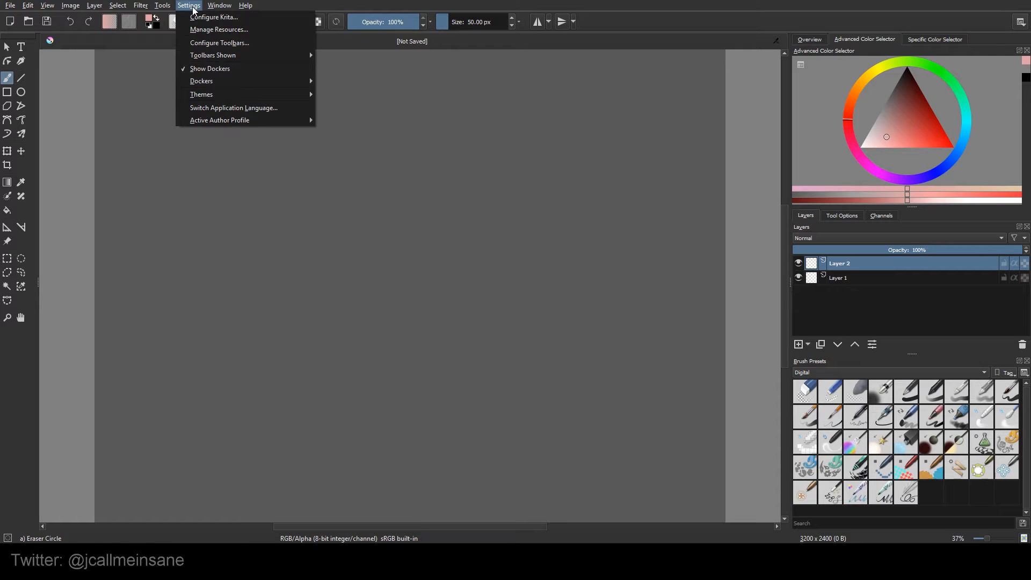
mouse_move(202, 80)
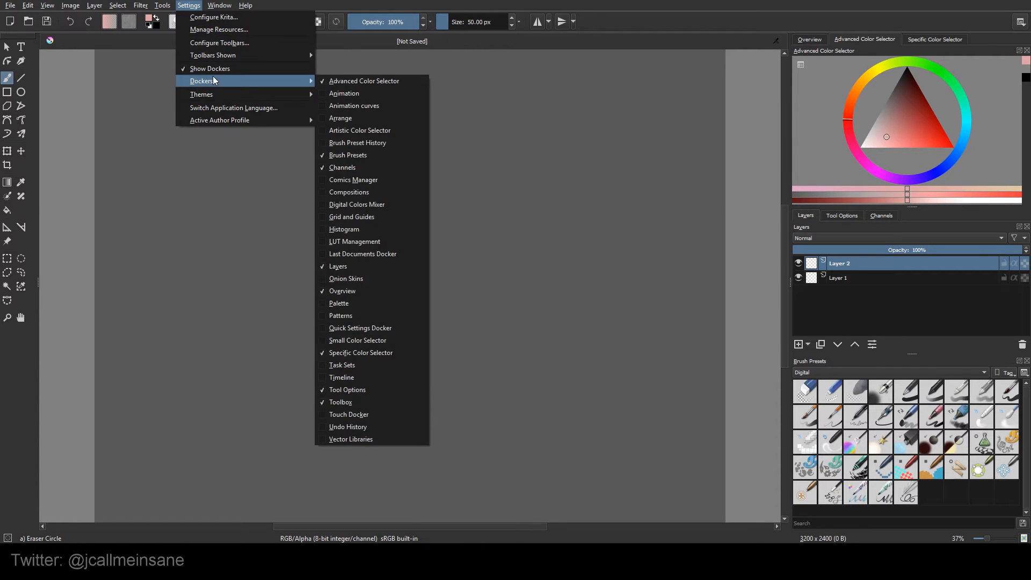
mouse_move(213, 55)
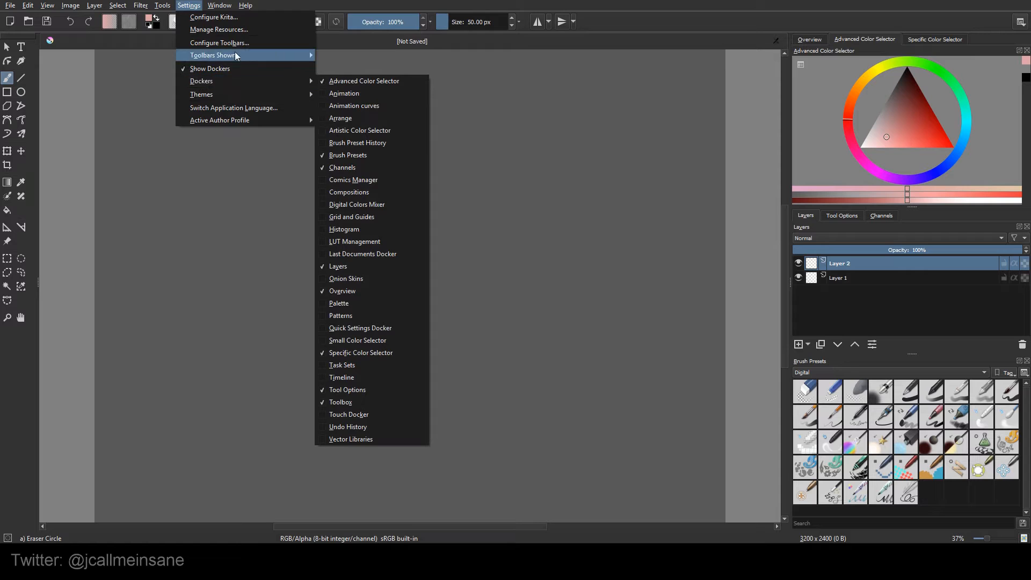
mouse_move(202, 80)
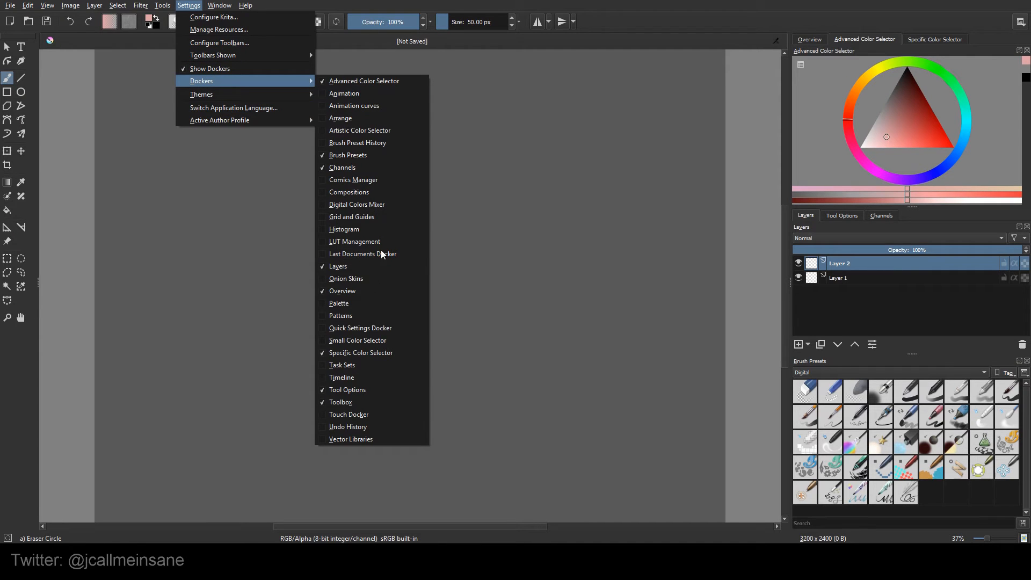
left_click(348, 426)
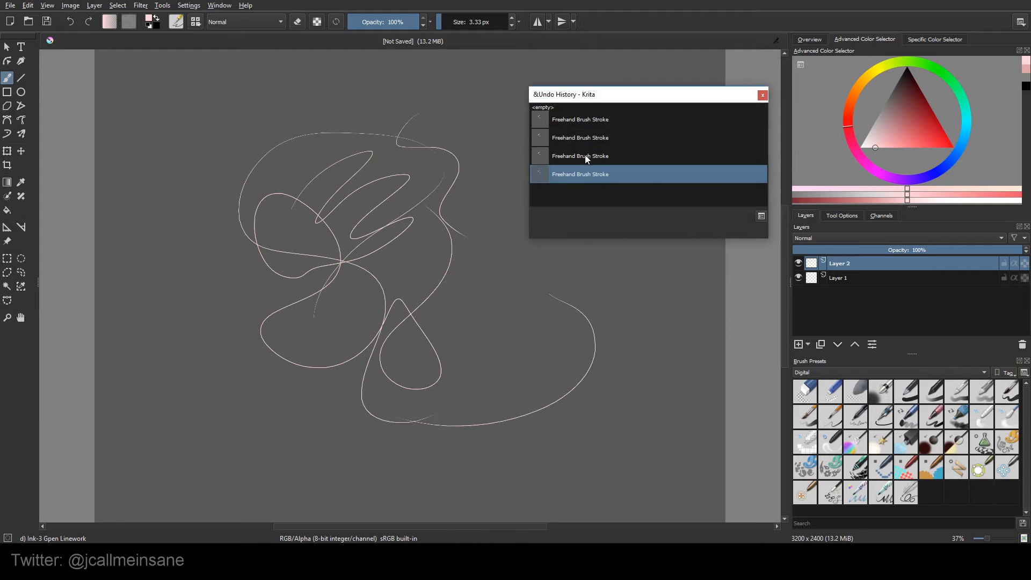
Roll the canvas back to earlier Freehand Brush Stroke entries in Undo History
left_click(580, 138)
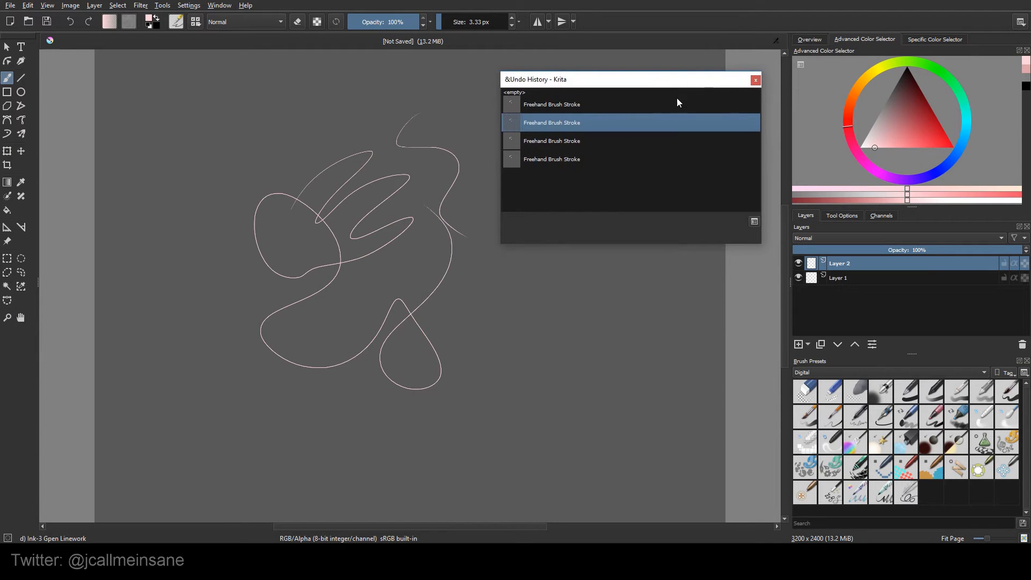
mouse_move(556, 150)
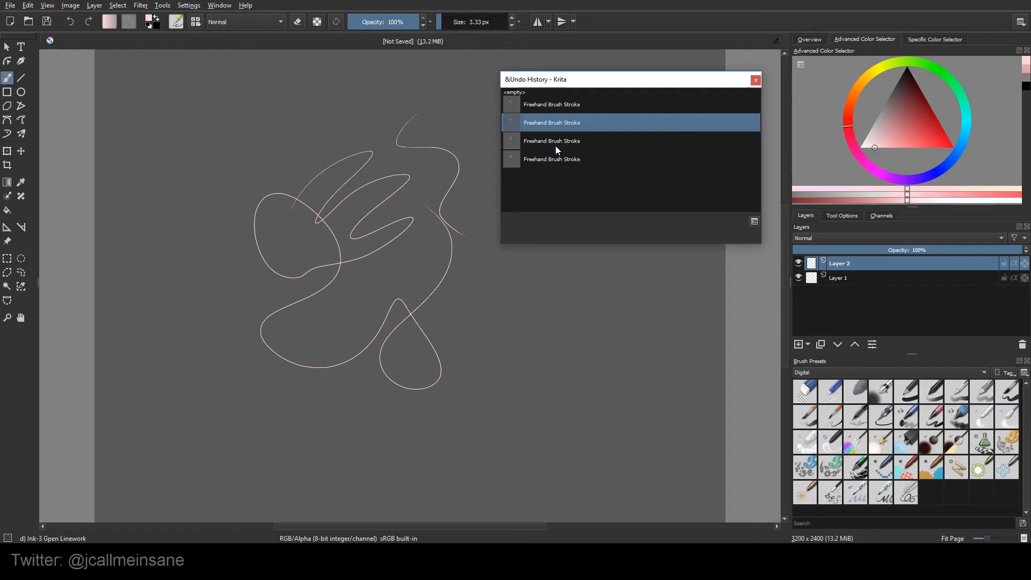
left_click(754, 220)
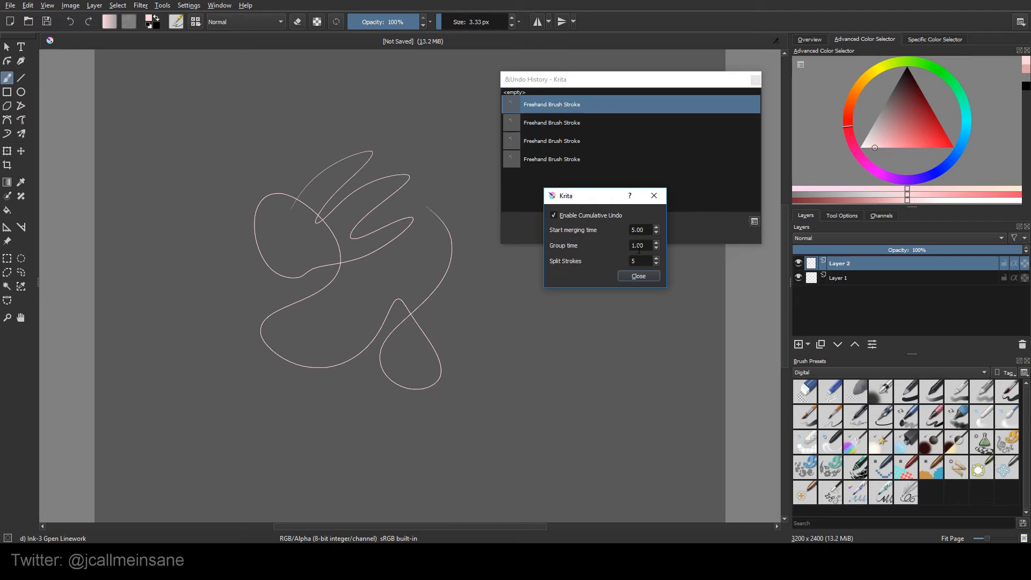
Close, reopen and close the cumulative undo options, then select an earlier history entry
left_click(638, 275)
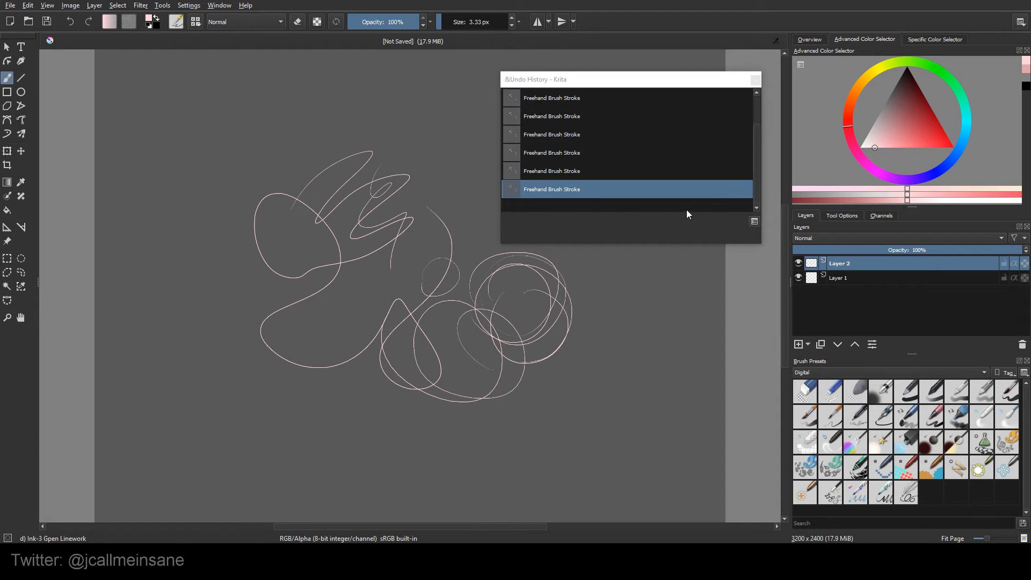
mouse_move(756, 226)
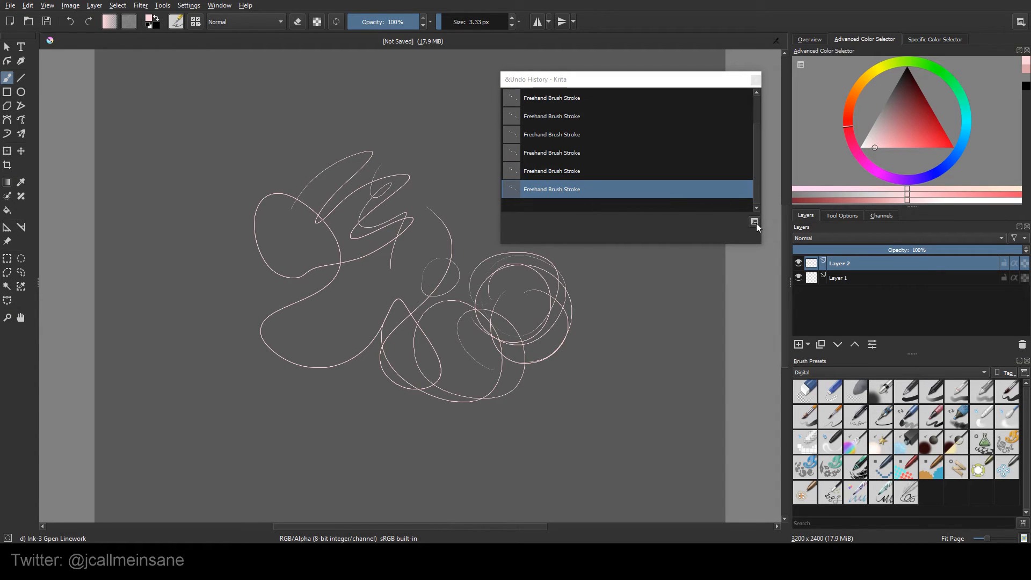
left_click(755, 221)
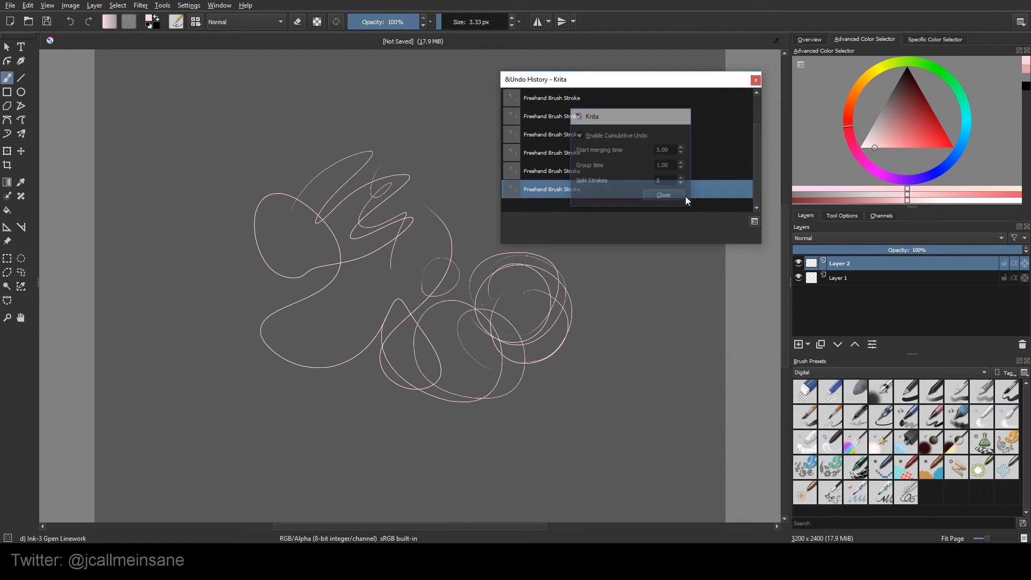
left_click(662, 194)
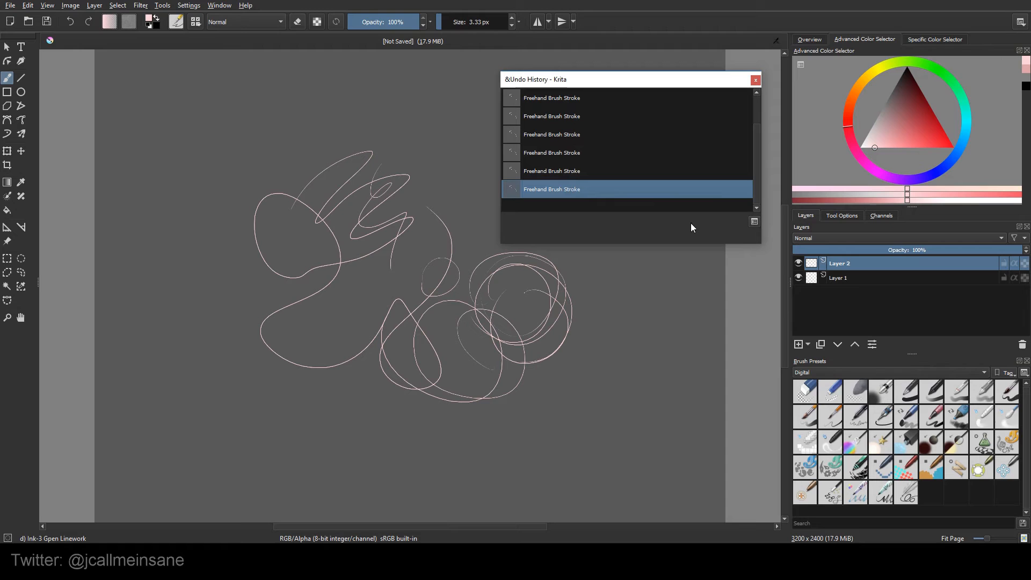
left_click(754, 221)
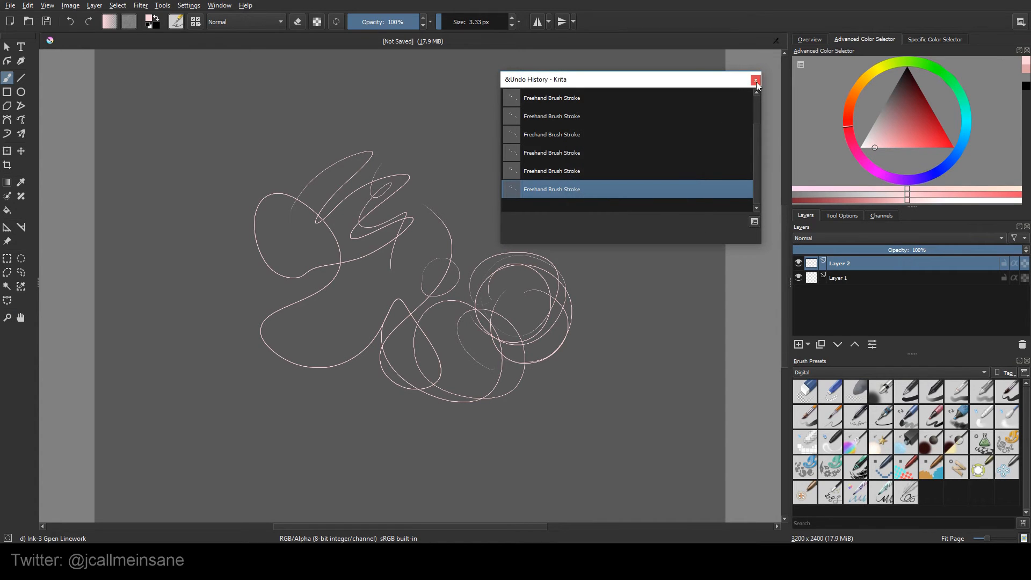
Close the floating Undo History window and bring up the Settings > Dockers list
left_click(755, 79)
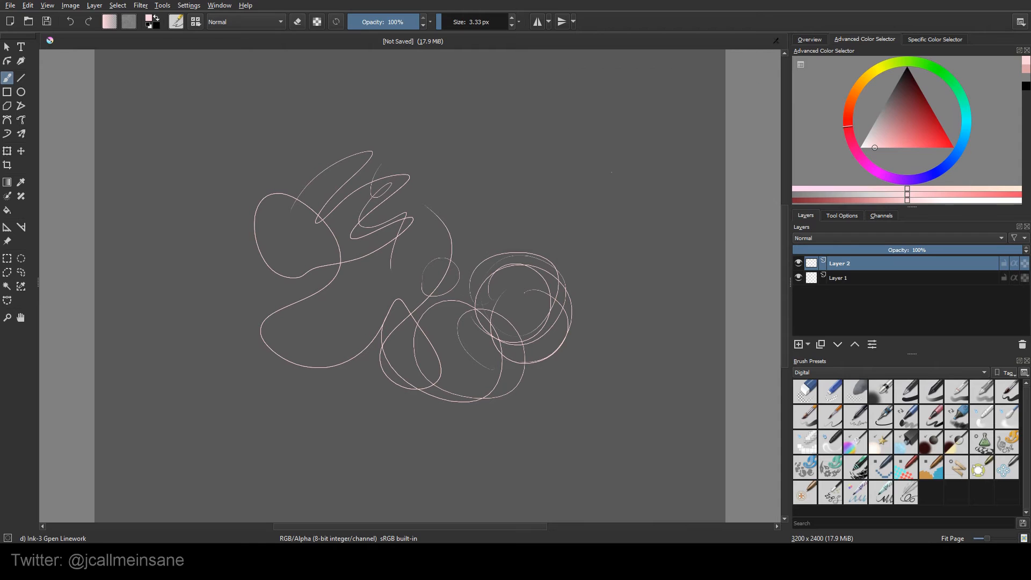
left_click(189, 5)
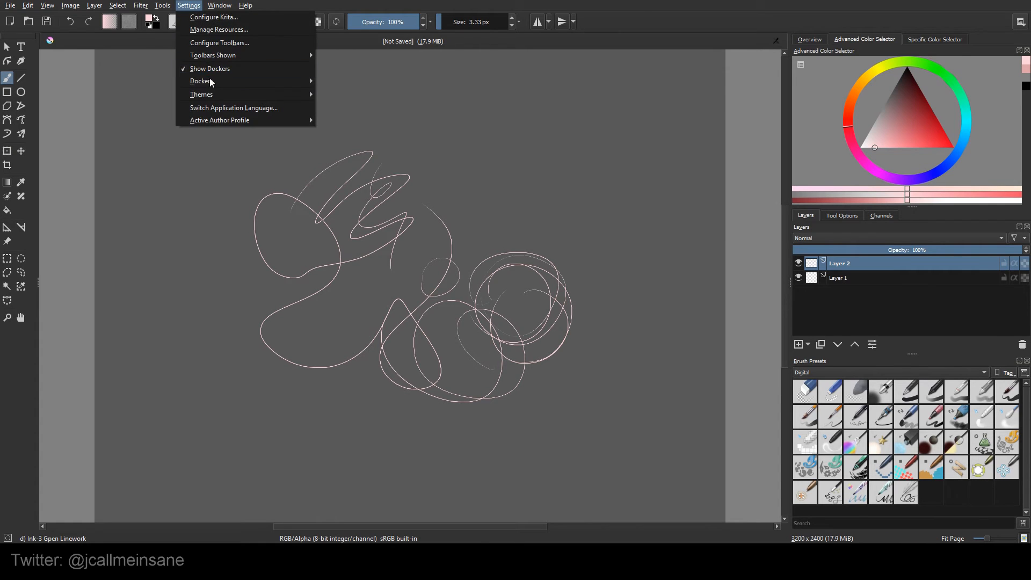
left_click(201, 80)
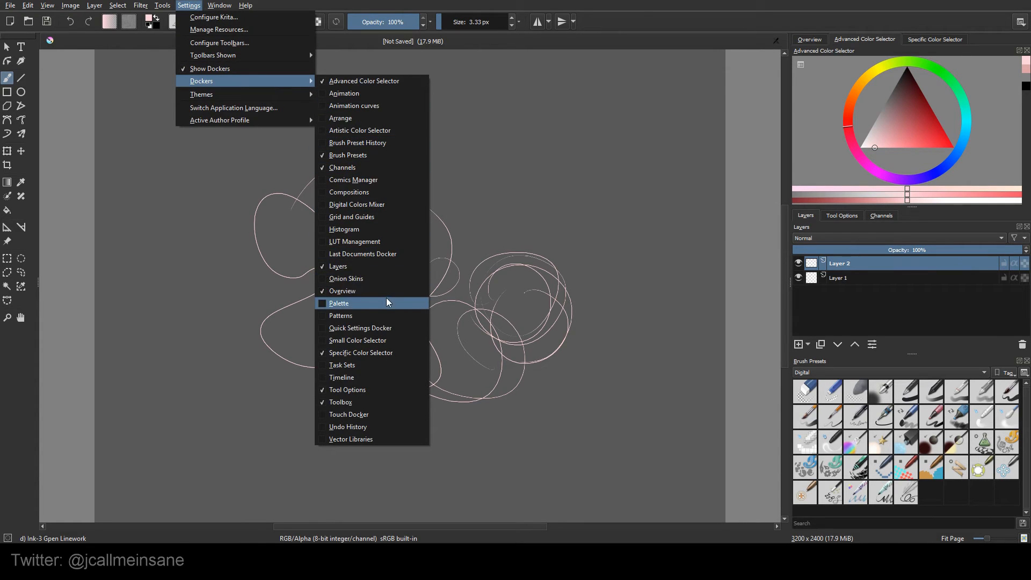
mouse_move(366, 314)
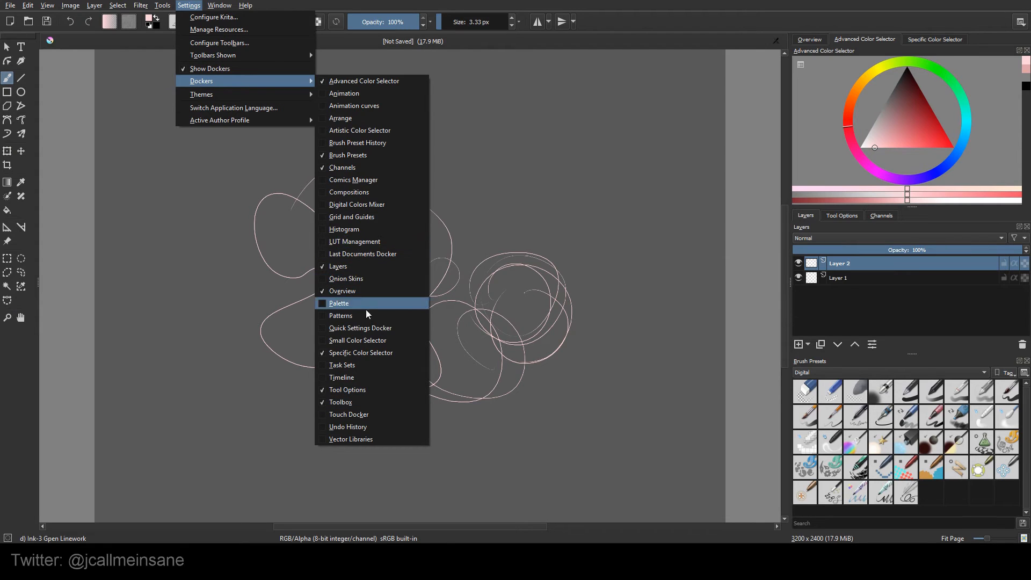
mouse_move(384, 266)
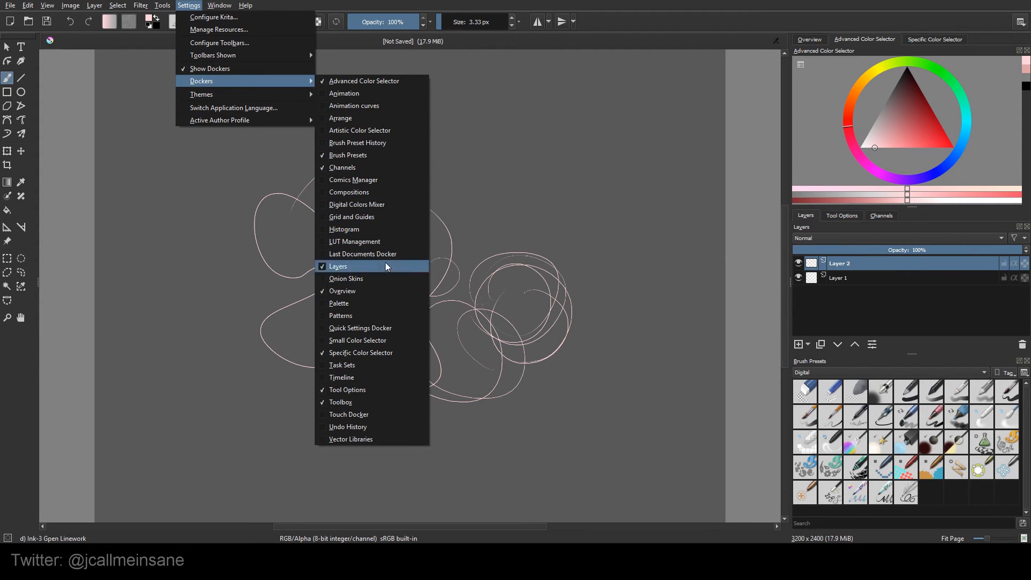
mouse_move(392, 154)
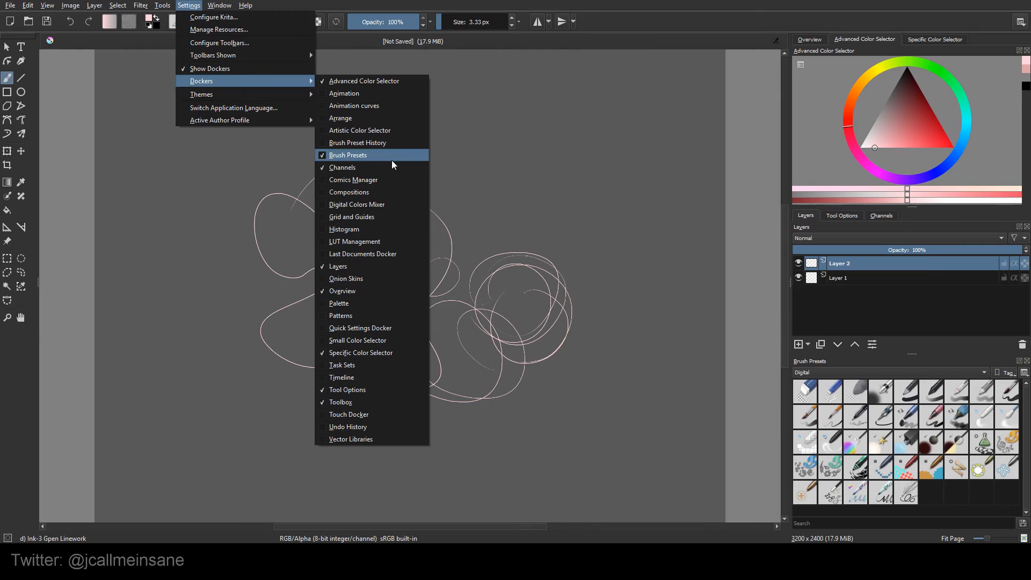
mouse_move(391, 167)
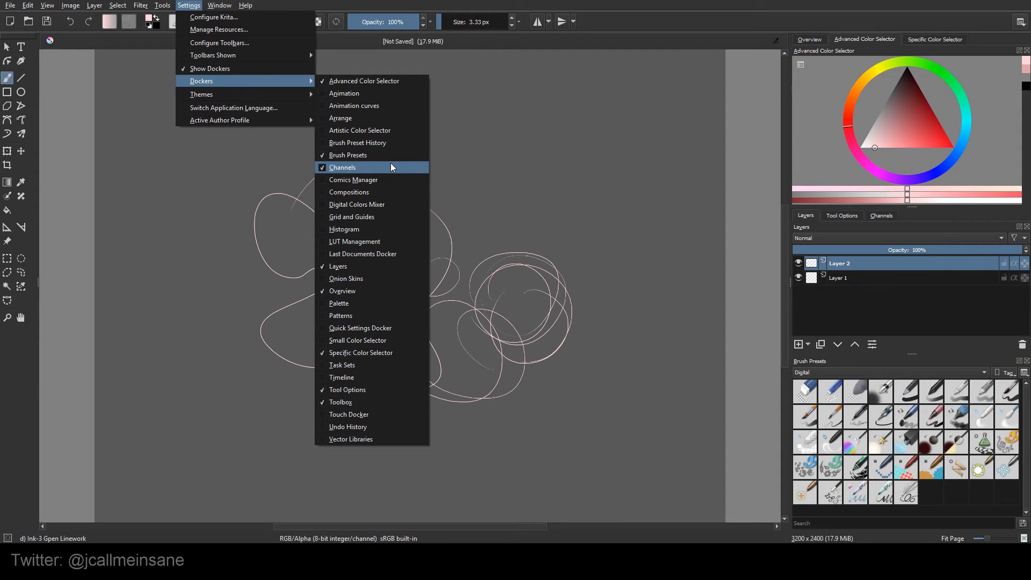
mouse_move(387, 132)
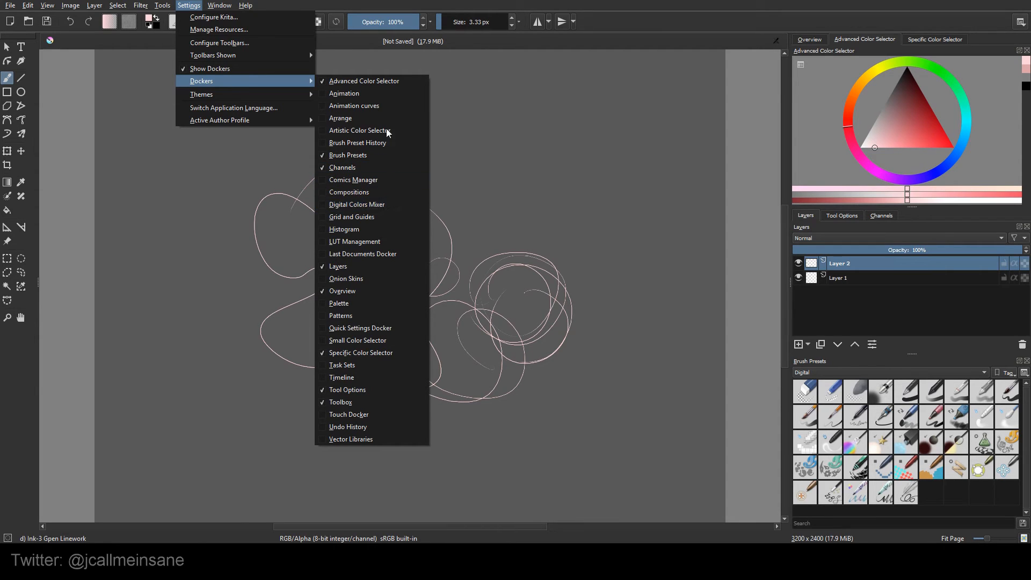
mouse_move(354, 105)
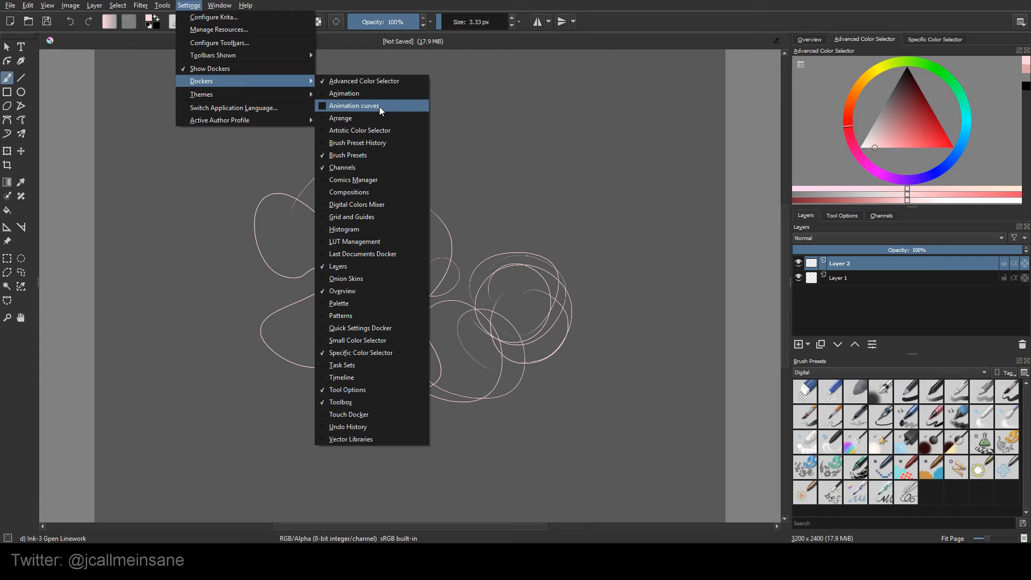
mouse_move(378, 319)
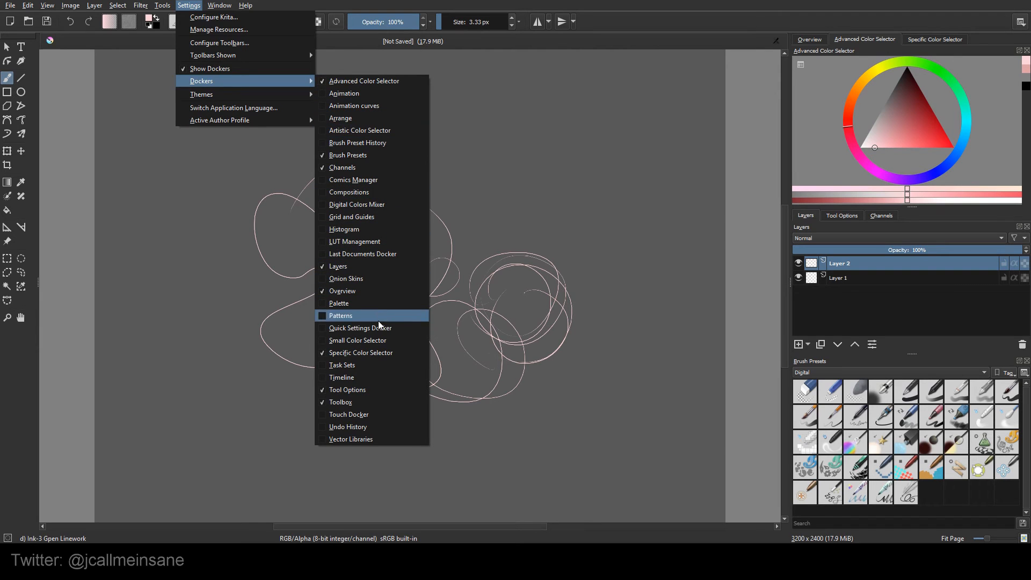
mouse_move(383, 328)
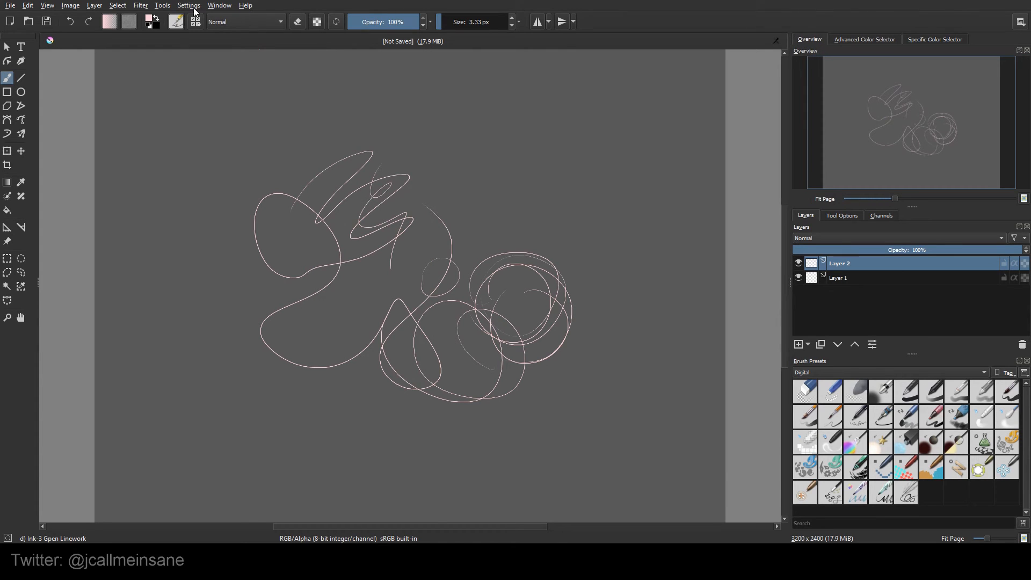
mouse_move(814, 46)
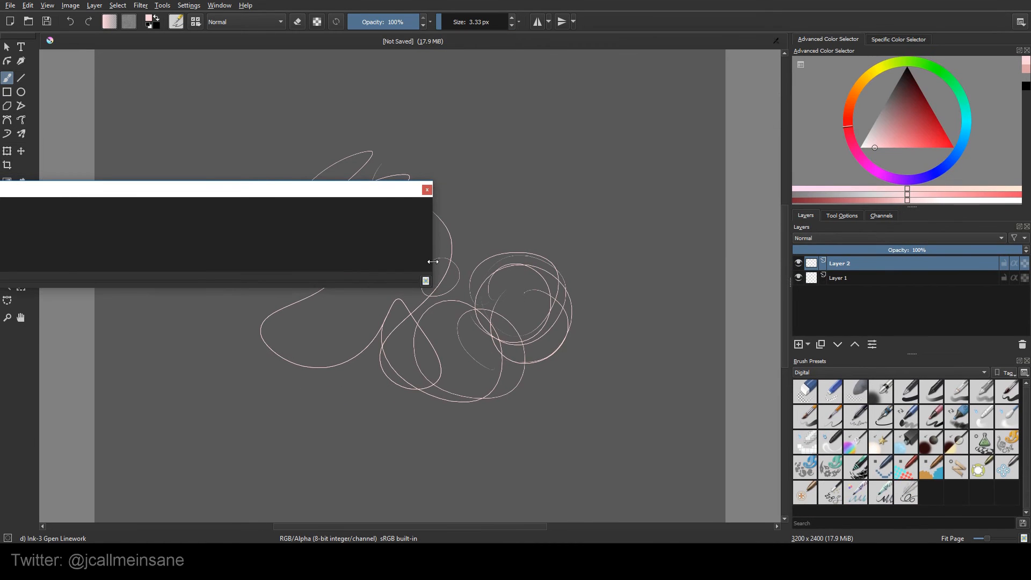
Shrink the floating Overview window above the canvas
left_click_drag(215, 189, 417, 163)
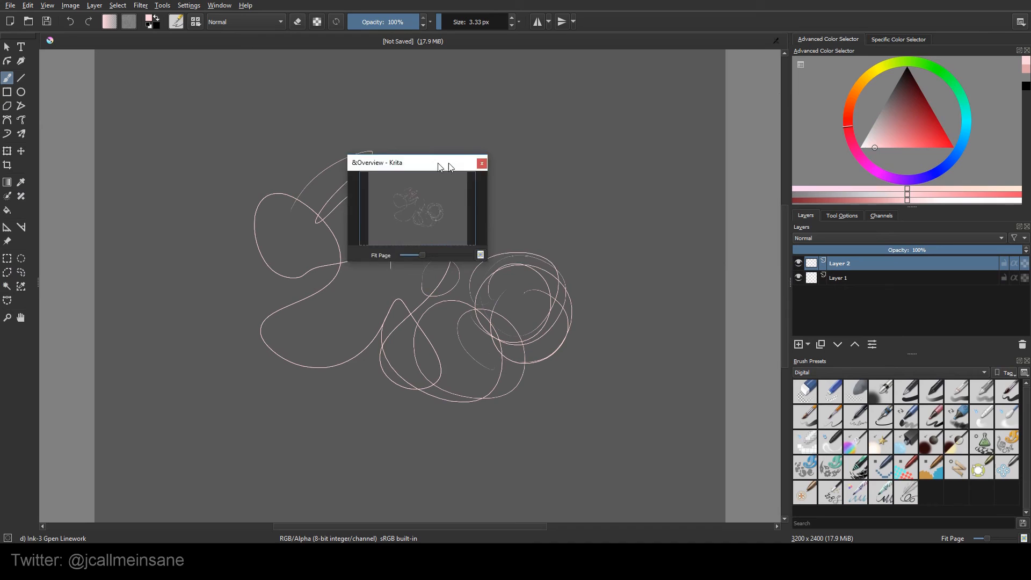
Move the floating Overview window aside, then close it
left_click_drag(377, 162, 600, 129)
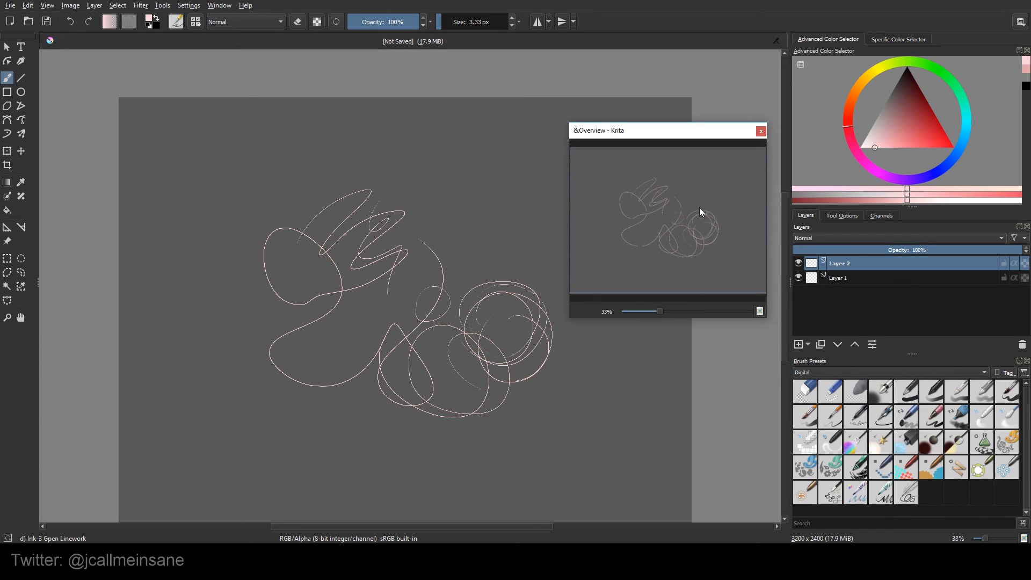
mouse_move(755, 129)
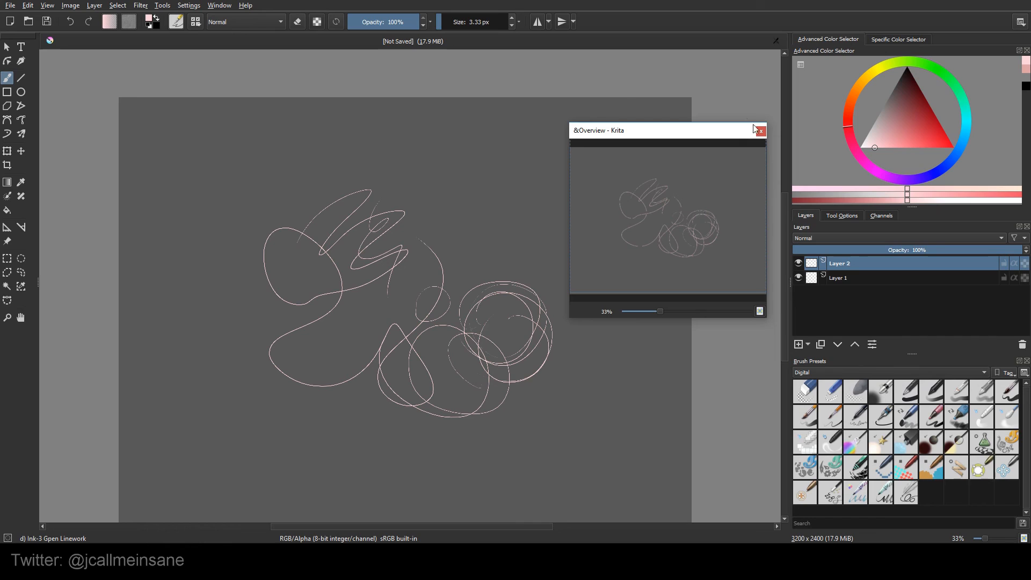
left_click(760, 129)
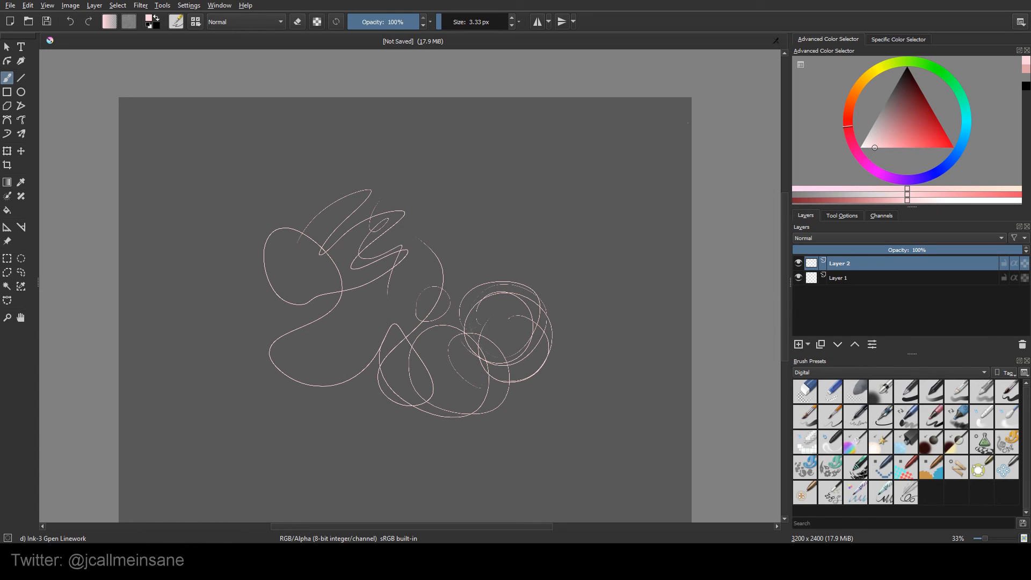